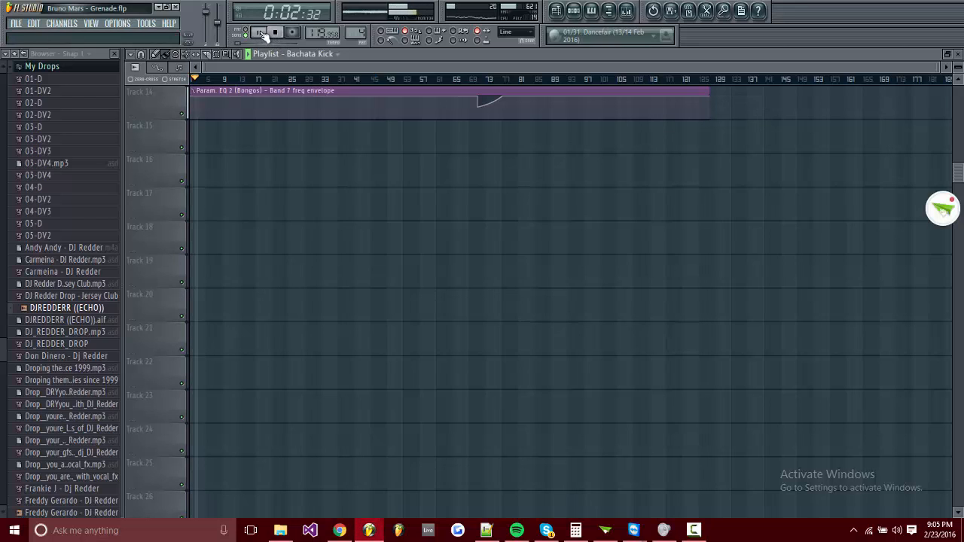
click(261, 33)
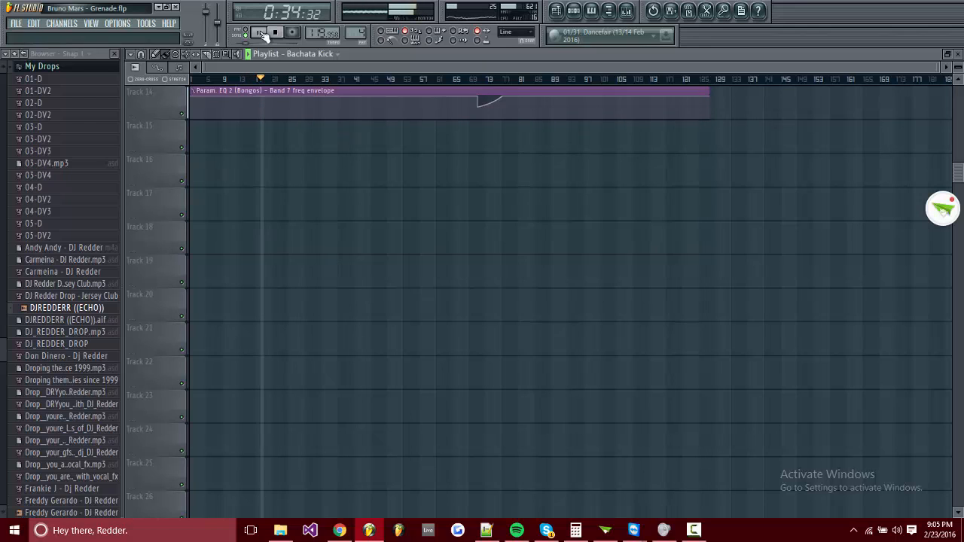
click(259, 32)
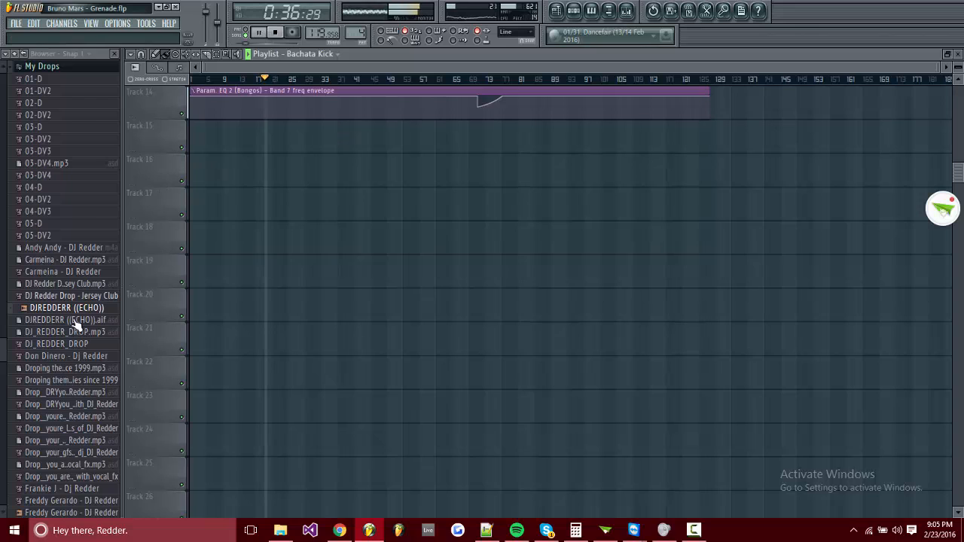